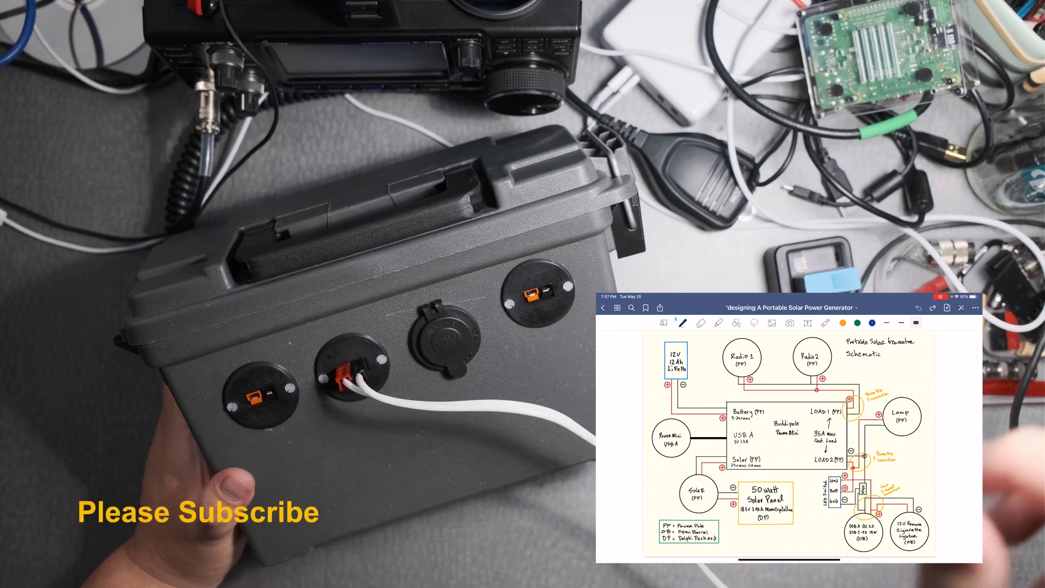
Circle the Radio 1 and Radio 2 outputs on the solar generator schematic in blue ink
left_click_drag(899, 416, 716, 526)
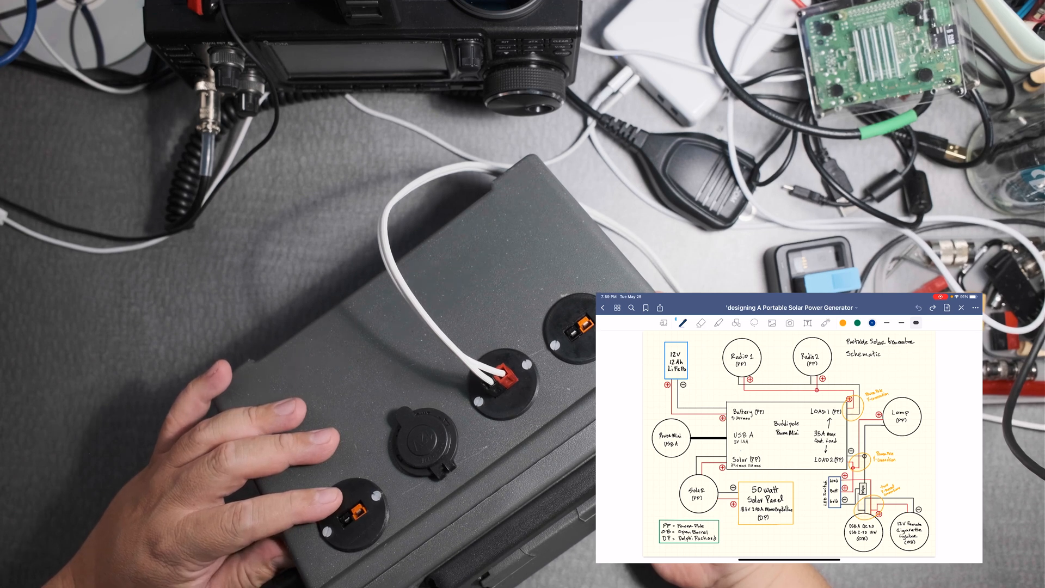
left_click_drag(730, 360, 820, 363)
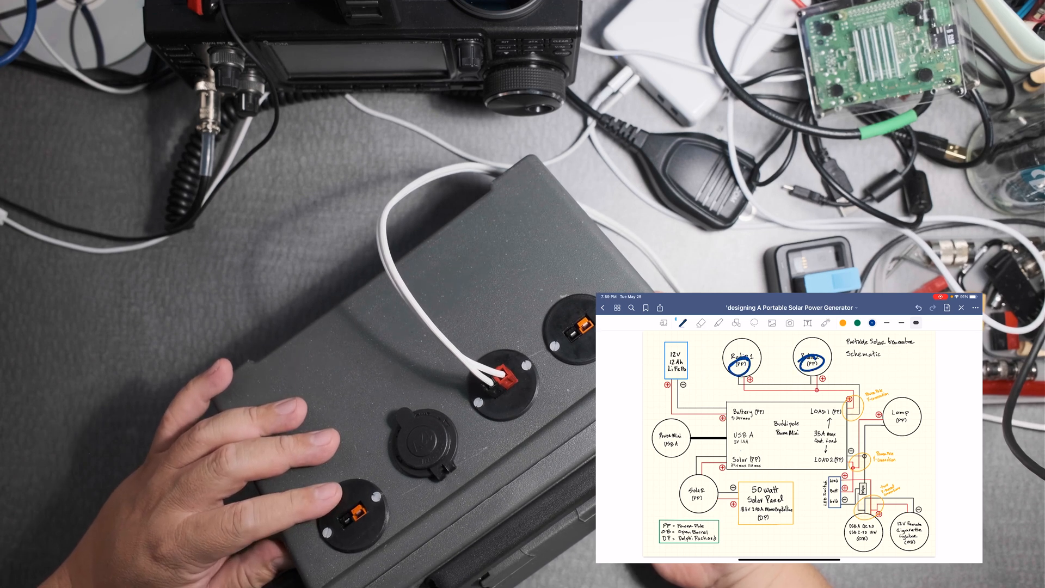